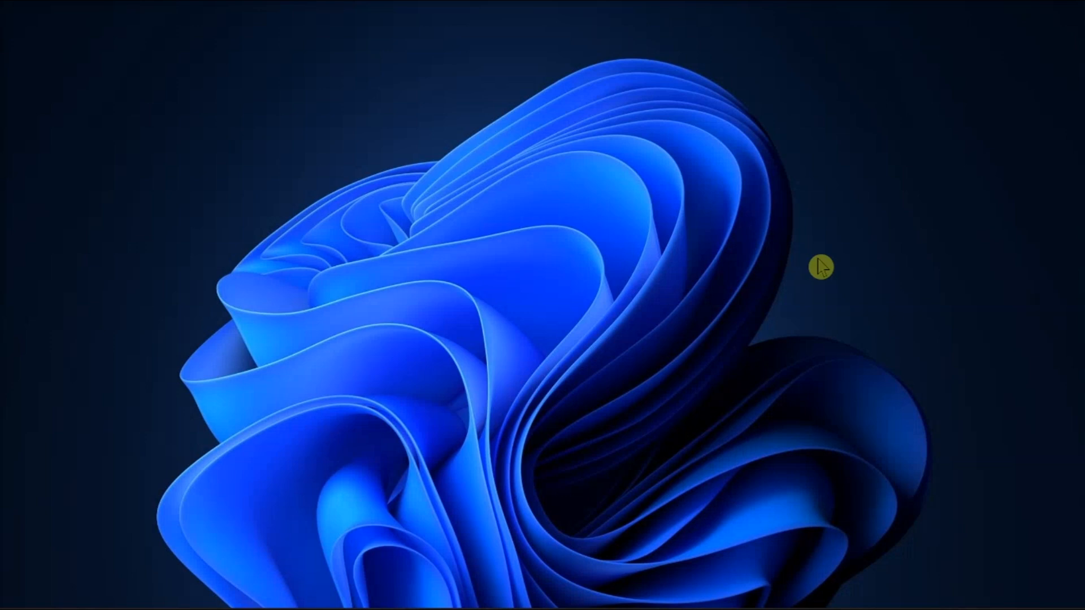
- Bring up the Start menu from the taskbar
click(455, 590)
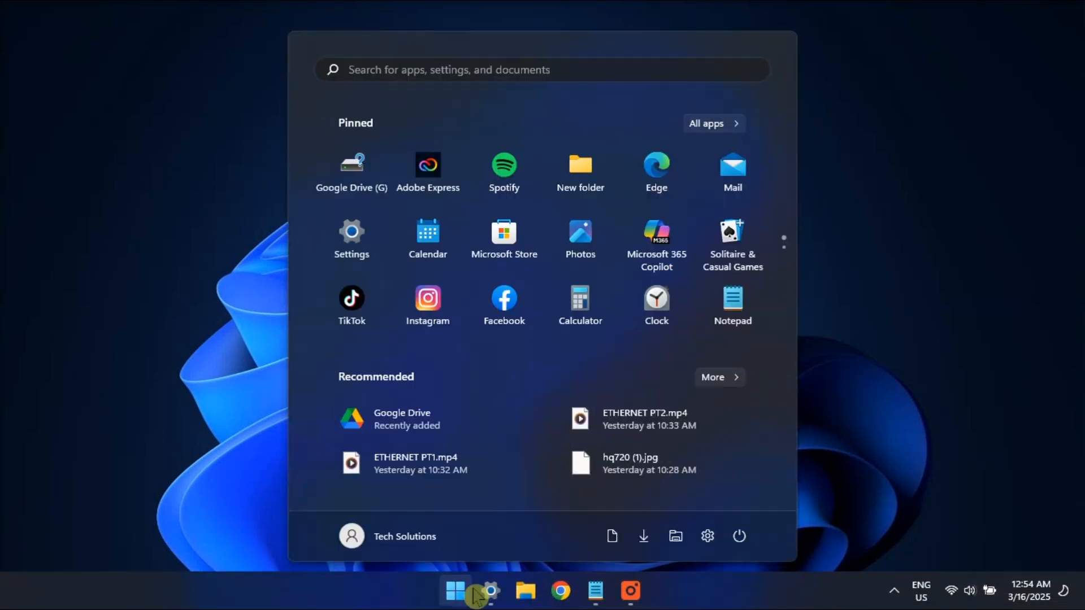
click(739, 536)
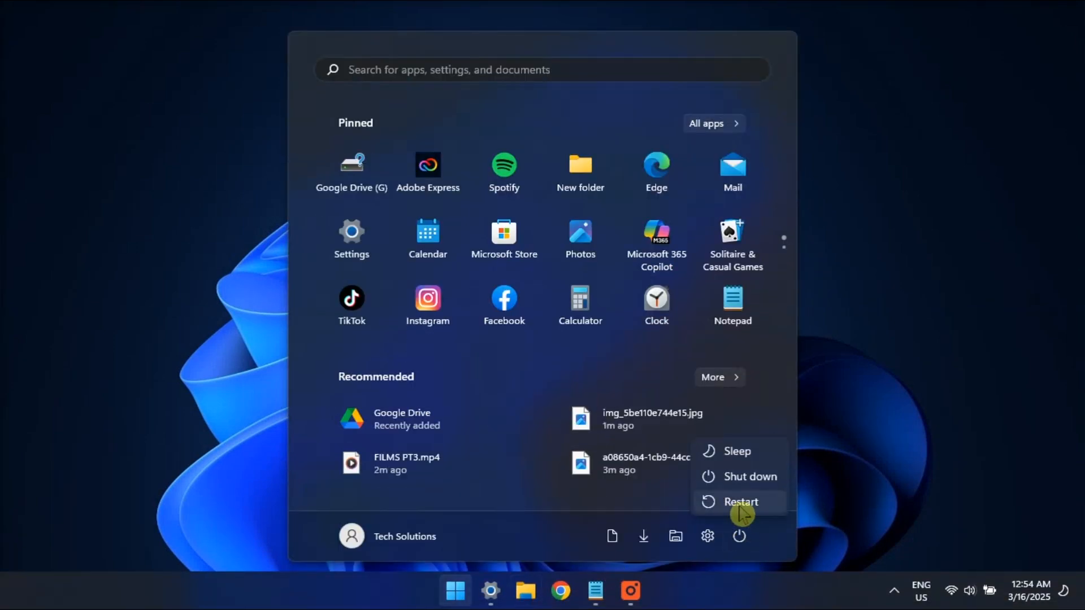
mouse_move(739, 502)
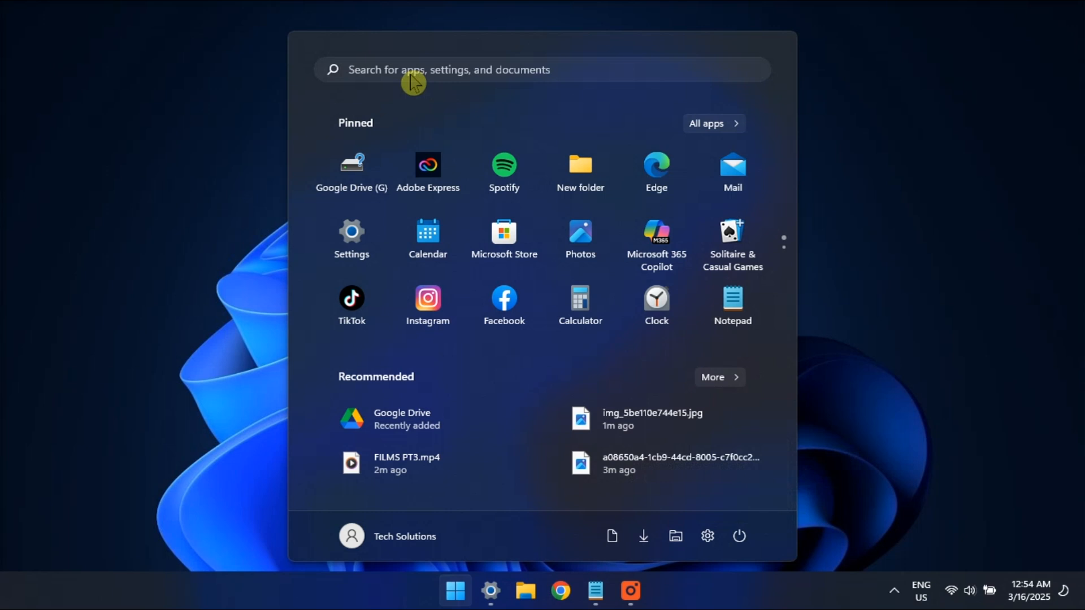
- Find Device Manager via search and start Update driver on the Qualcomm Atheros AR9485 WiFi adapter
text(DEVice Manager)
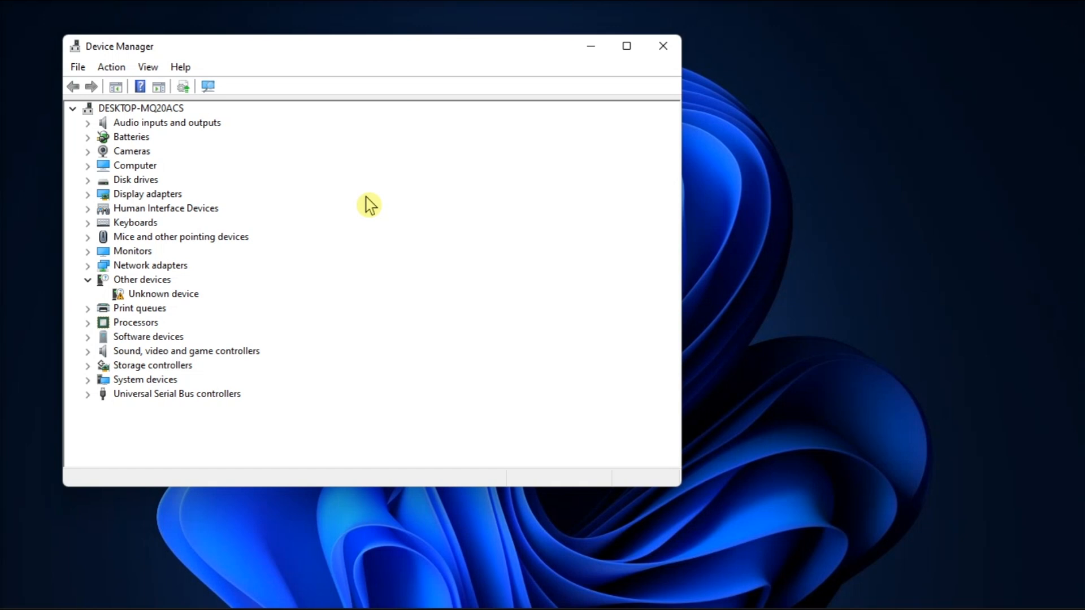
click(150, 265)
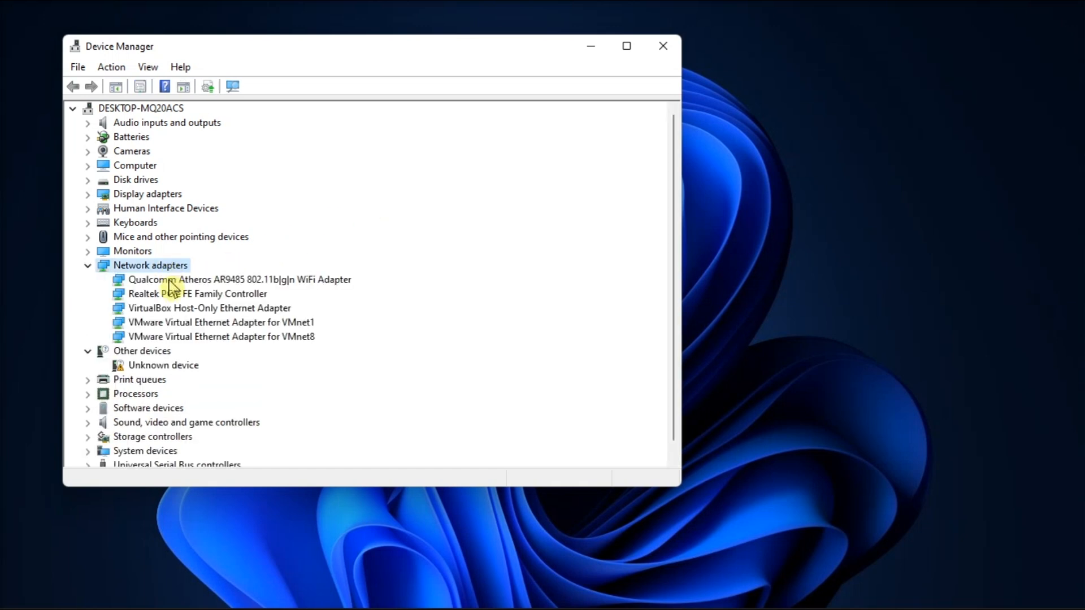
right_click(240, 278)
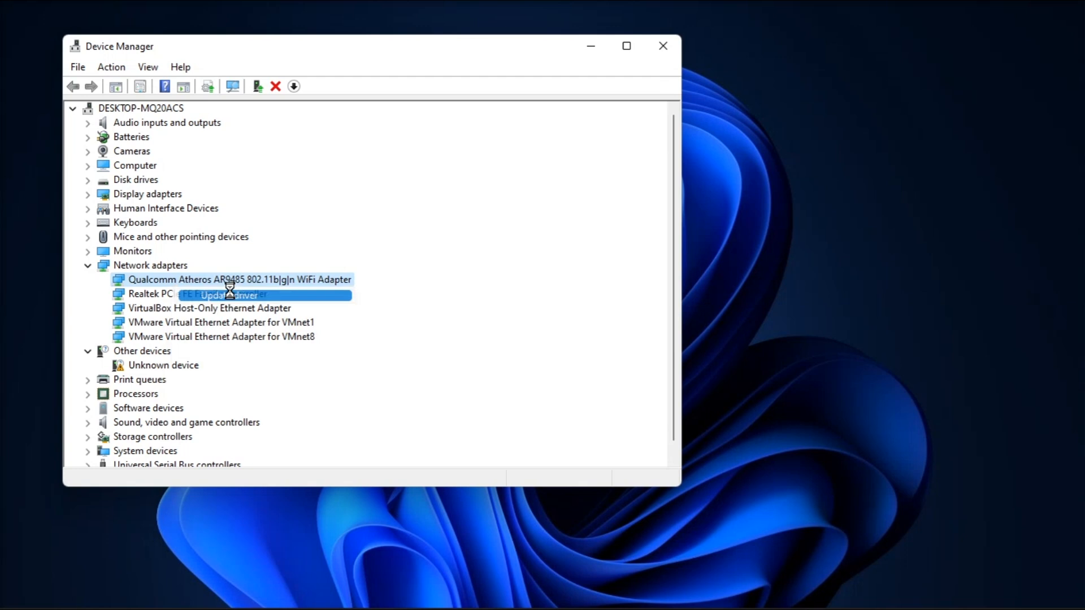
click(229, 295)
text(R)
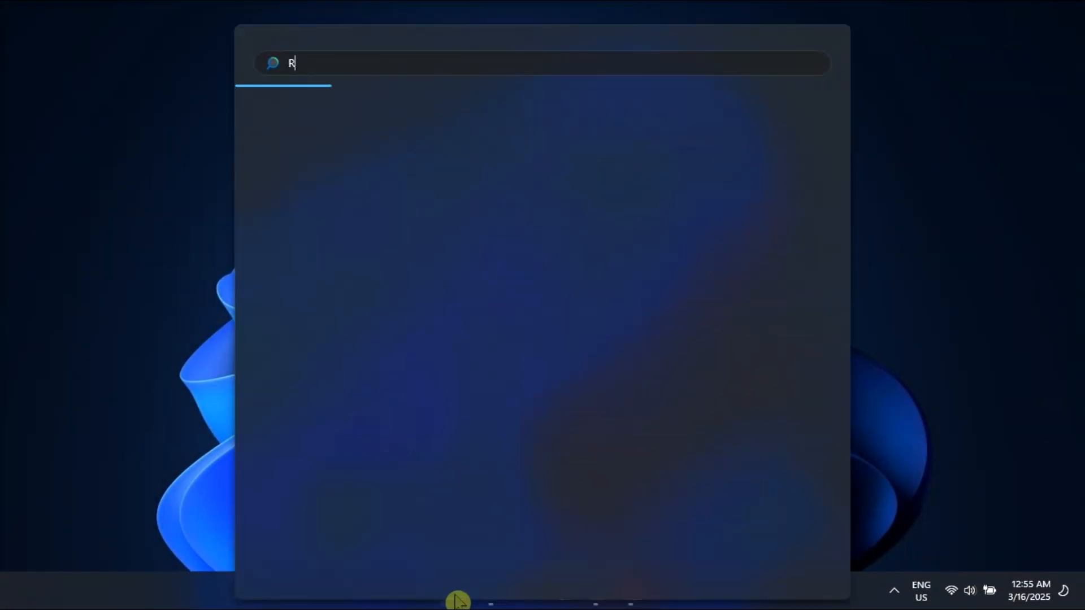
- Enter msdt.exe -id DeviceDiagnostic in the Run dialog, reached by searching 'run'
text(UN)
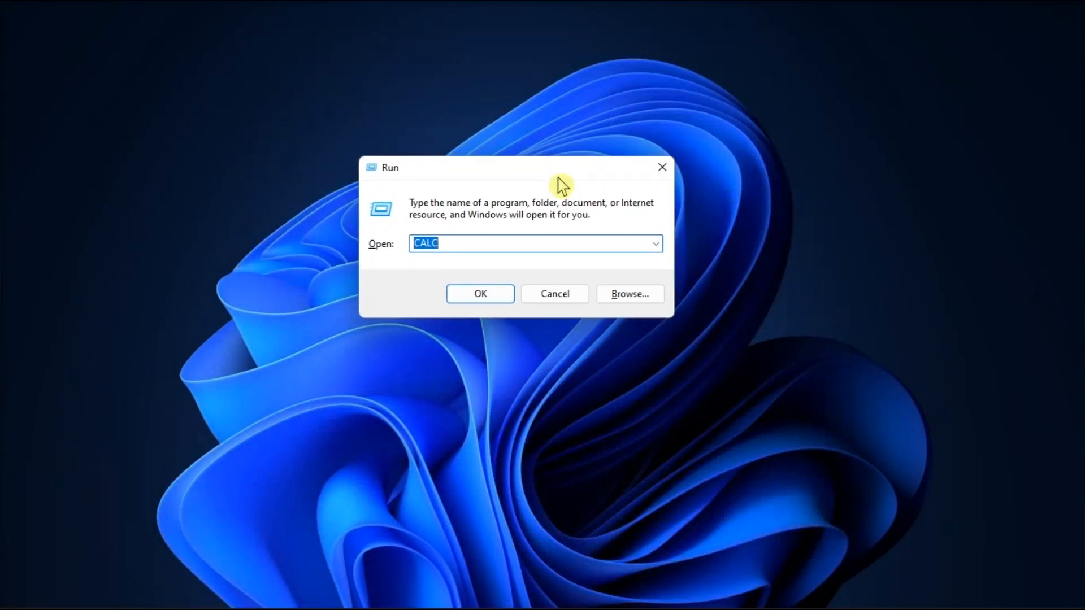
text(msdt.exe -id DeviceDiagnostic)
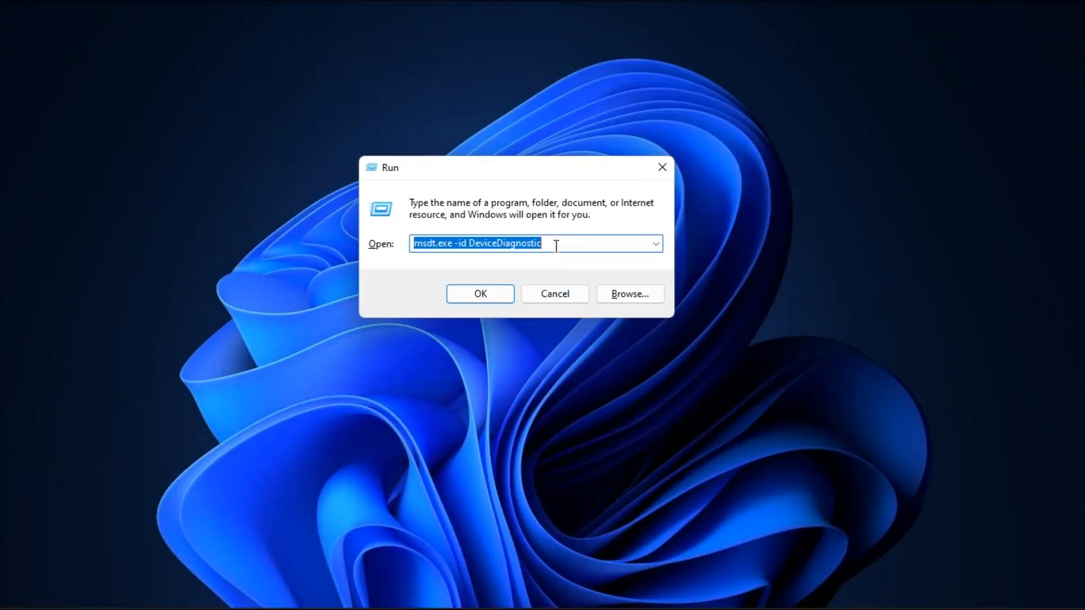
click(536, 243)
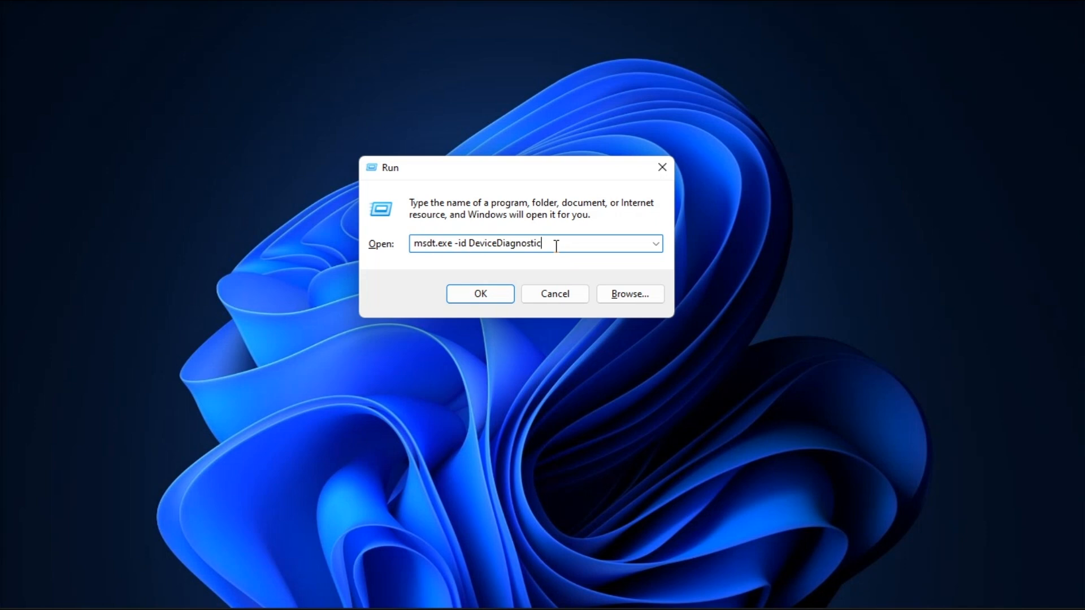
- Launch the troubleshooter, confirm Apply repairs automatically under Advanced, and begin problem detection
click(480, 293)
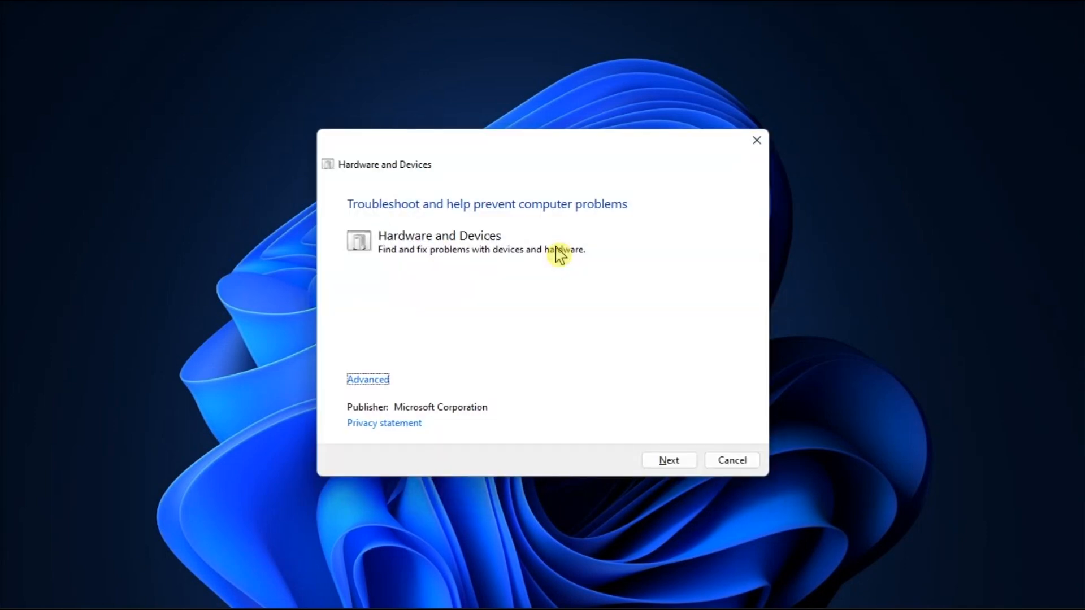
click(368, 380)
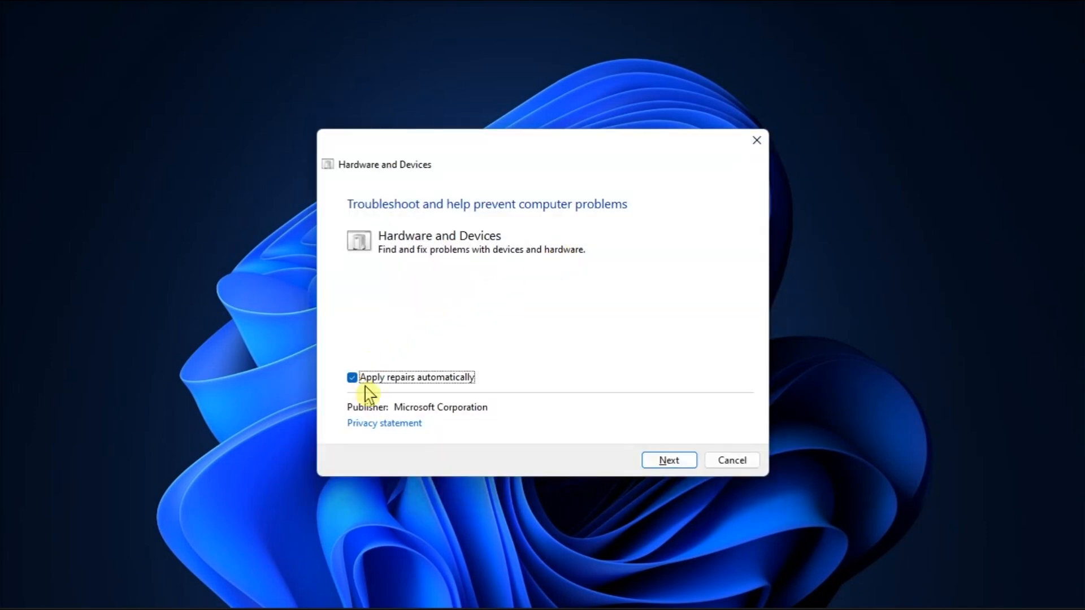
mouse_move(652, 438)
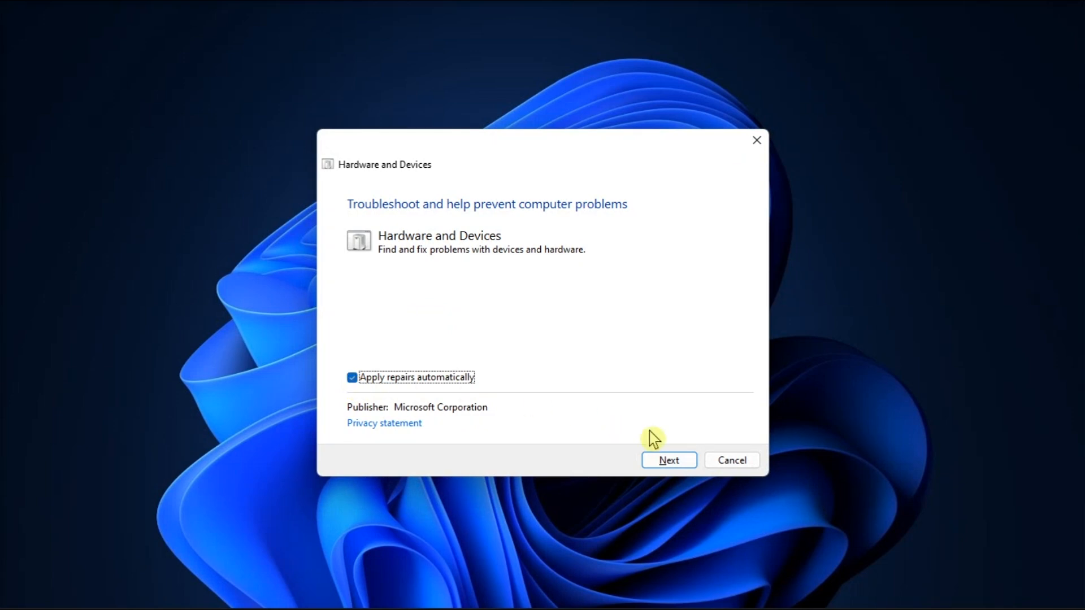
click(668, 460)
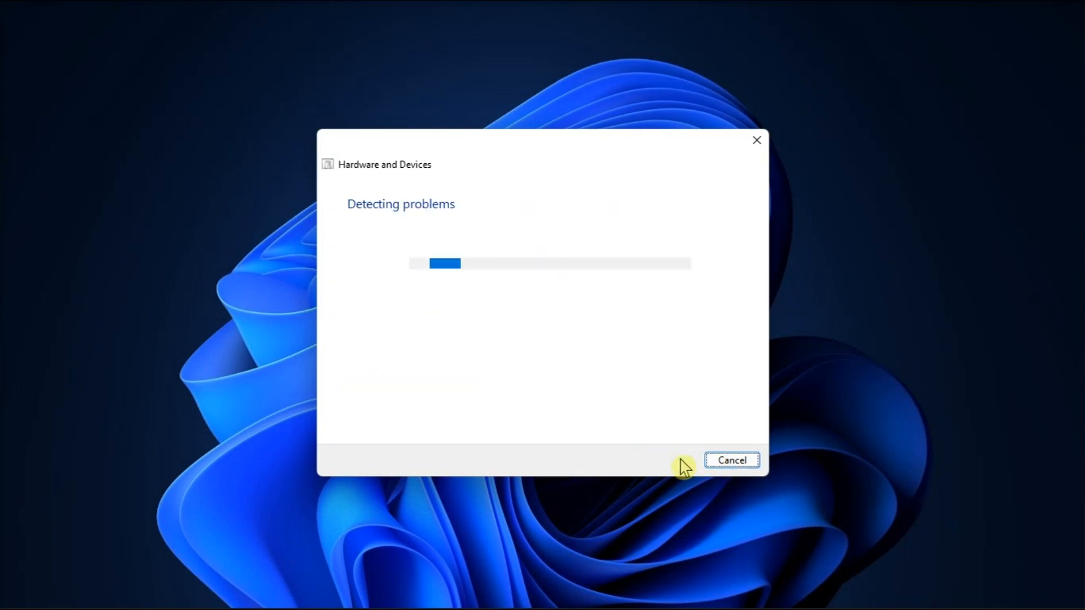